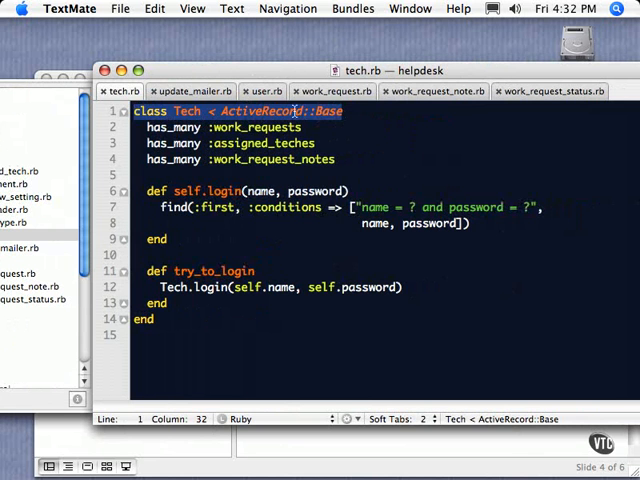
# - Review tech.rb and show the helpdesk project's file tree listing app/models
pyautogui.doubleClick(184, 112)
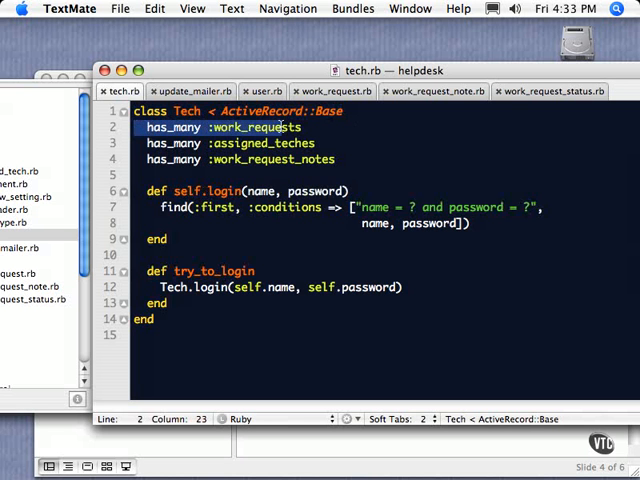
pyautogui.click(140, 128)
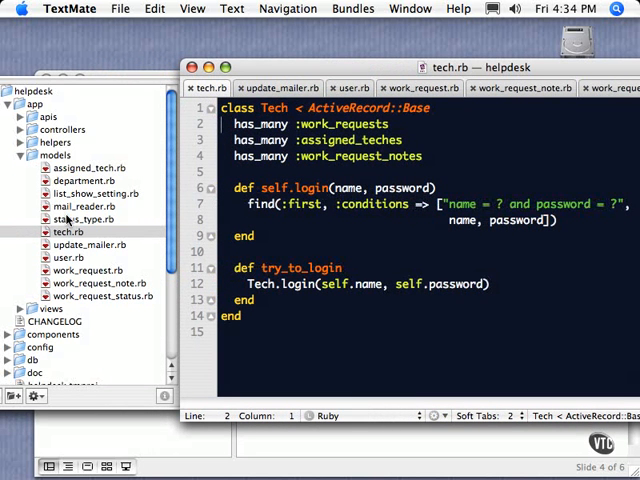
# - View user.rb (belongs_to :department, has_many :work_requests), then return to tech.rb
pyautogui.click(52, 258)
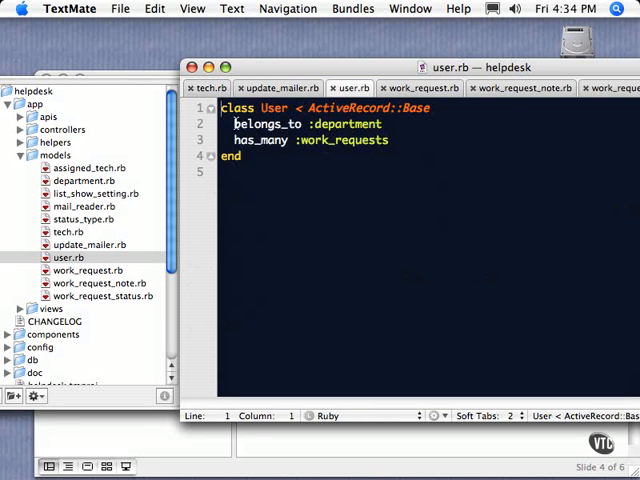
pyautogui.moveTo(396, 142)
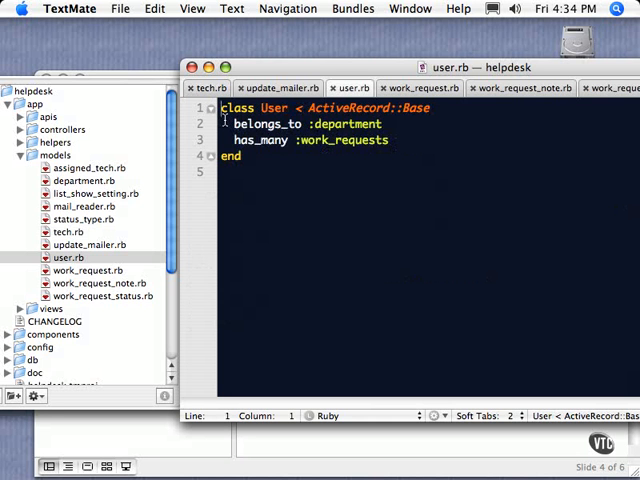
pyautogui.click(208, 88)
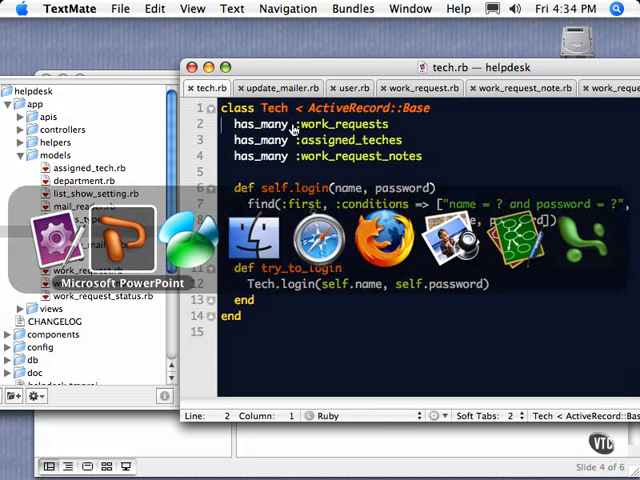
# - Bring Navicat forward and select the teches table in help_desk_development
pyautogui.click(396, 8)
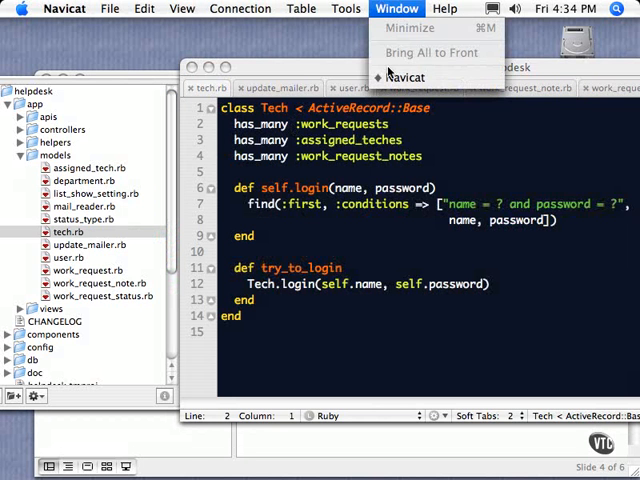
pyautogui.click(404, 76)
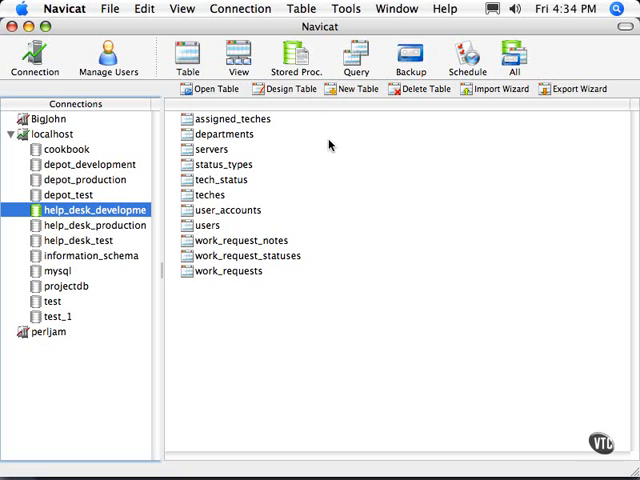
pyautogui.moveTo(204, 196)
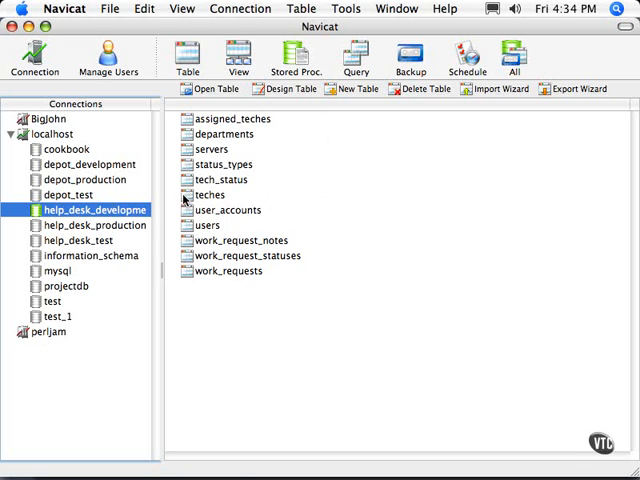
pyautogui.click(210, 194)
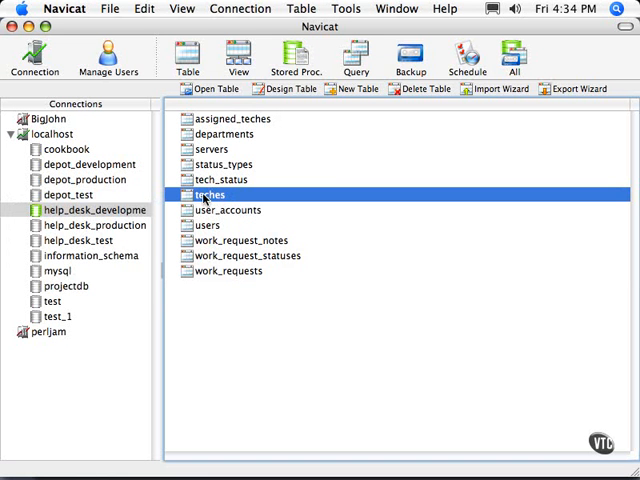
pyautogui.moveTo(204, 192)
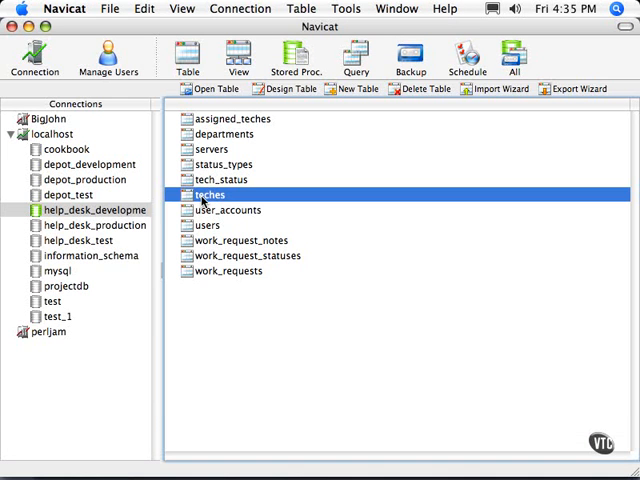
pyautogui.doubleClick(210, 194)
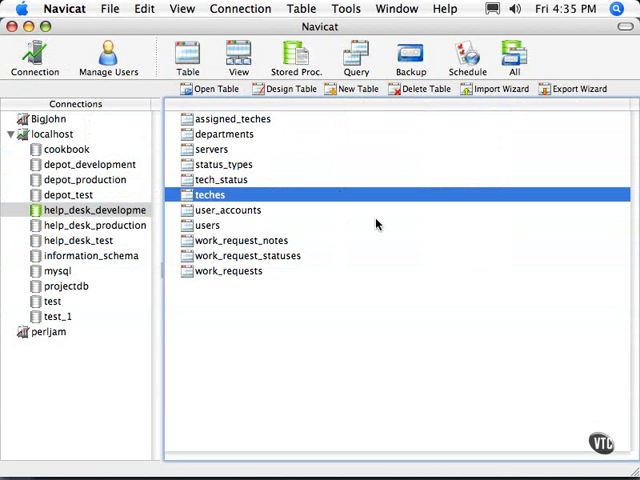
# - Browse the users table's 284 records with names, emails and phone numbers
pyautogui.doubleClick(208, 224)
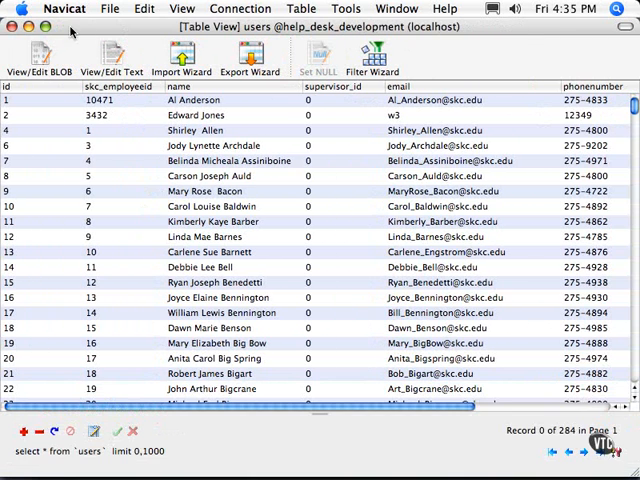
pyautogui.moveTo(20, 72)
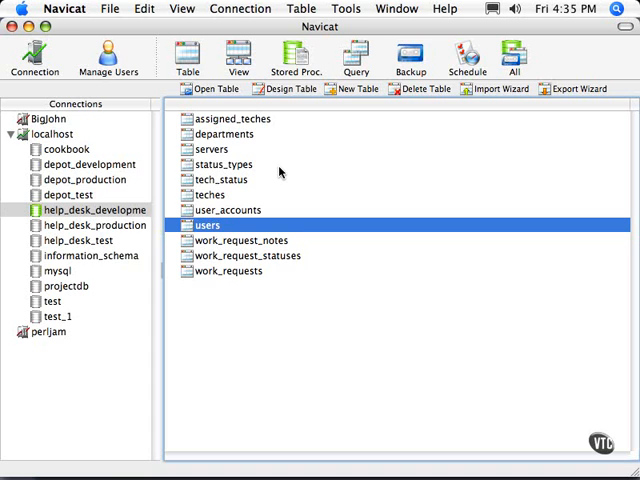
pyautogui.doubleClick(208, 224)
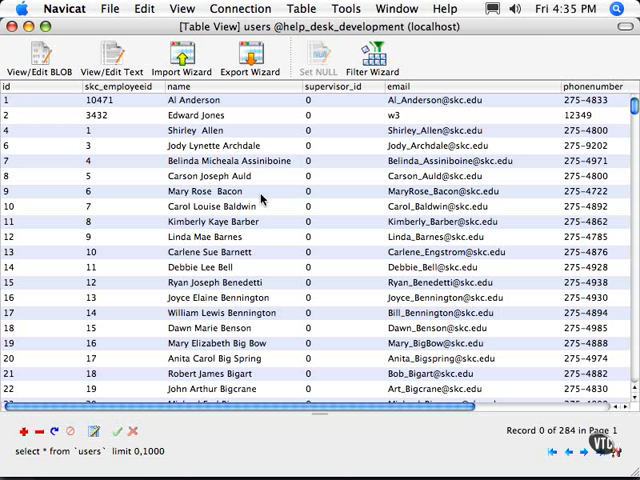
pyautogui.moveTo(136, 110)
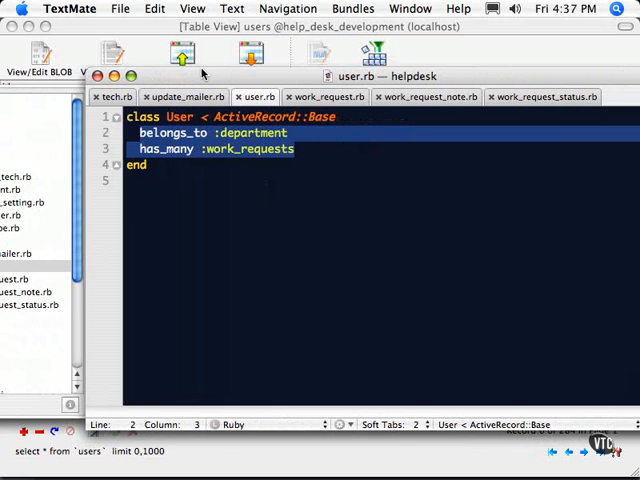
# - View TextMate's About box showing version 1.5.1, then close the slides to the desktop
pyautogui.click(68, 8)
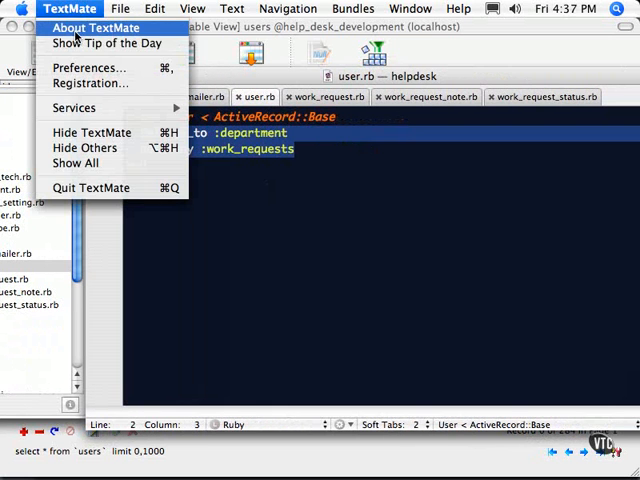
pyautogui.click(92, 28)
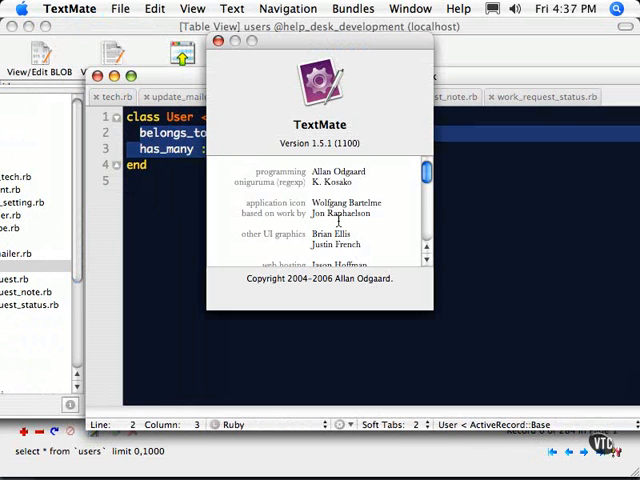
pyautogui.moveTo(252, 112)
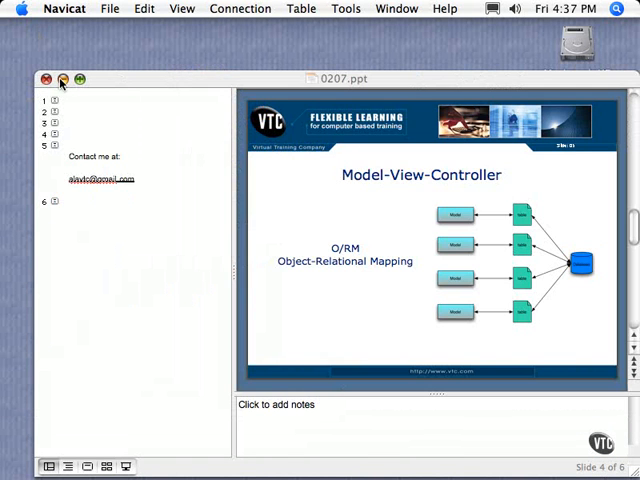
pyautogui.click(48, 80)
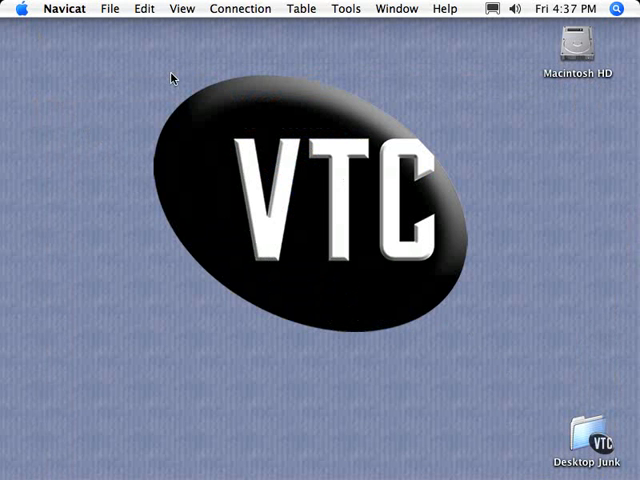